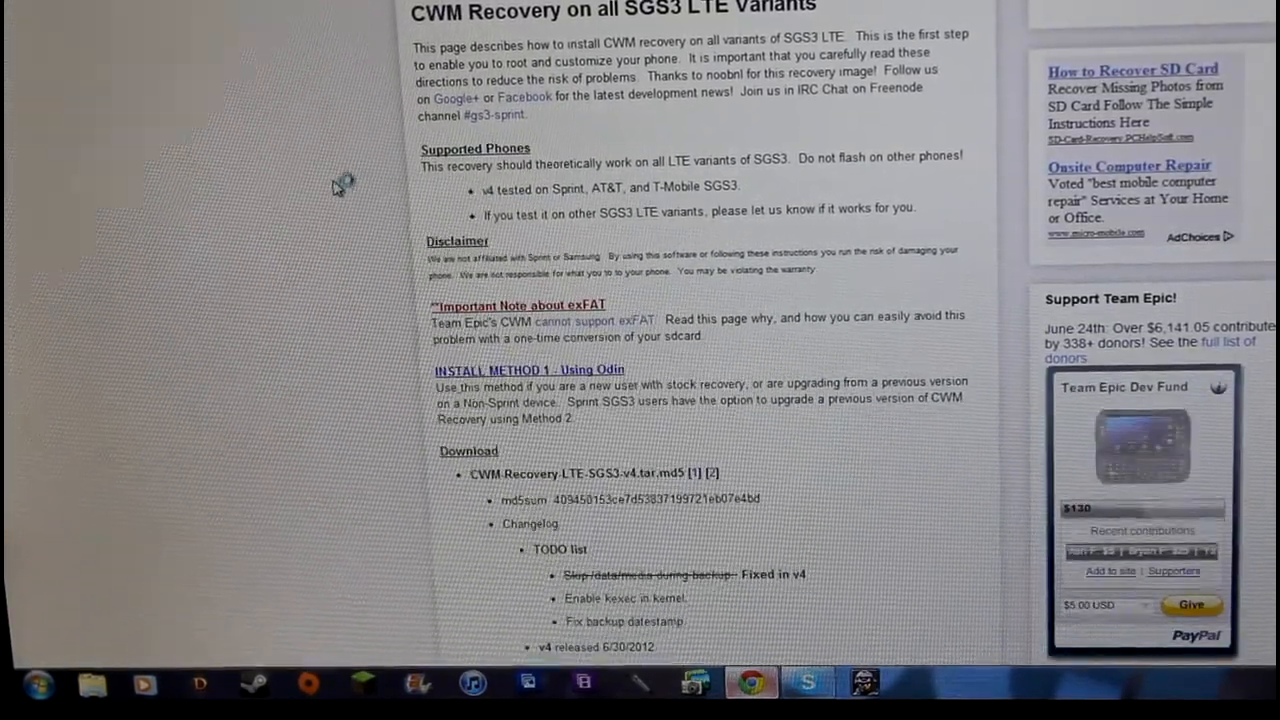
Download CWM-Recovery-LTE-SGS3-v4.tar.md5 from the Team Epic recovery page's download section.
{"action": "scroll", "scroll_direction": "down", "scroll_amount": 3}
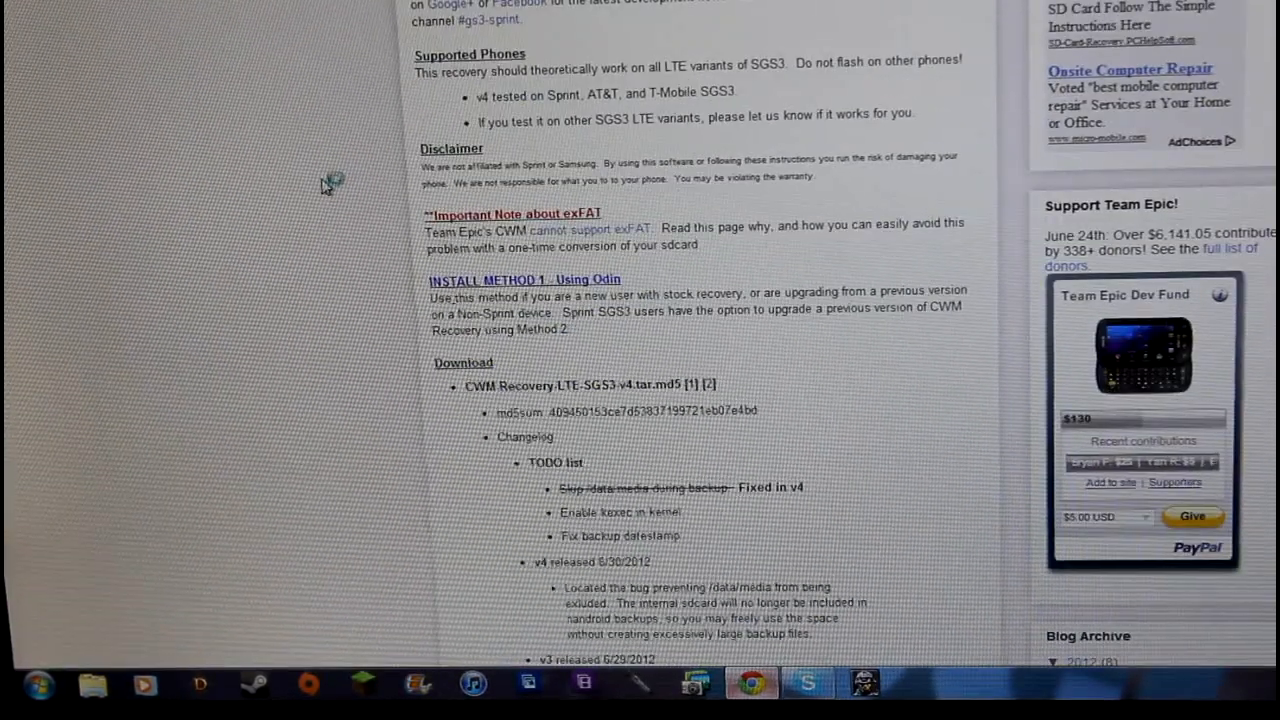
{"action": "scroll", "scroll_direction": "down", "scroll_amount": 3}
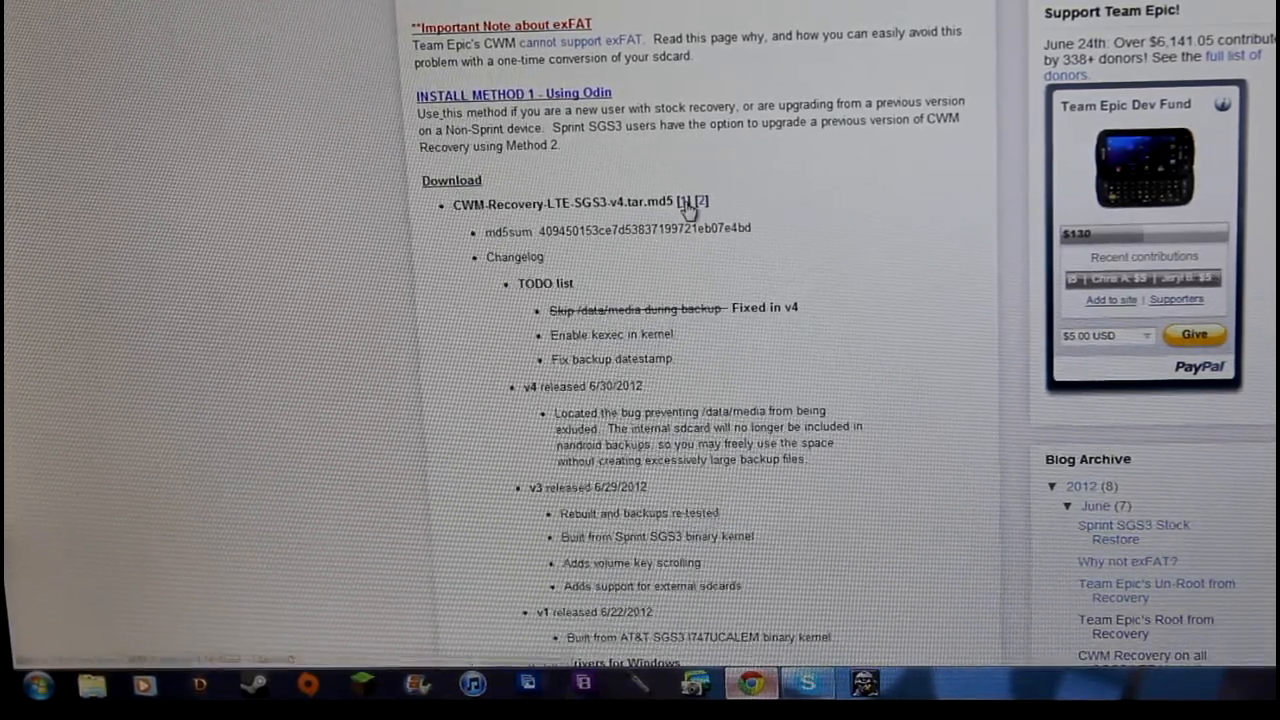
{"action": "right_click", "coordinate": [690, 205]}
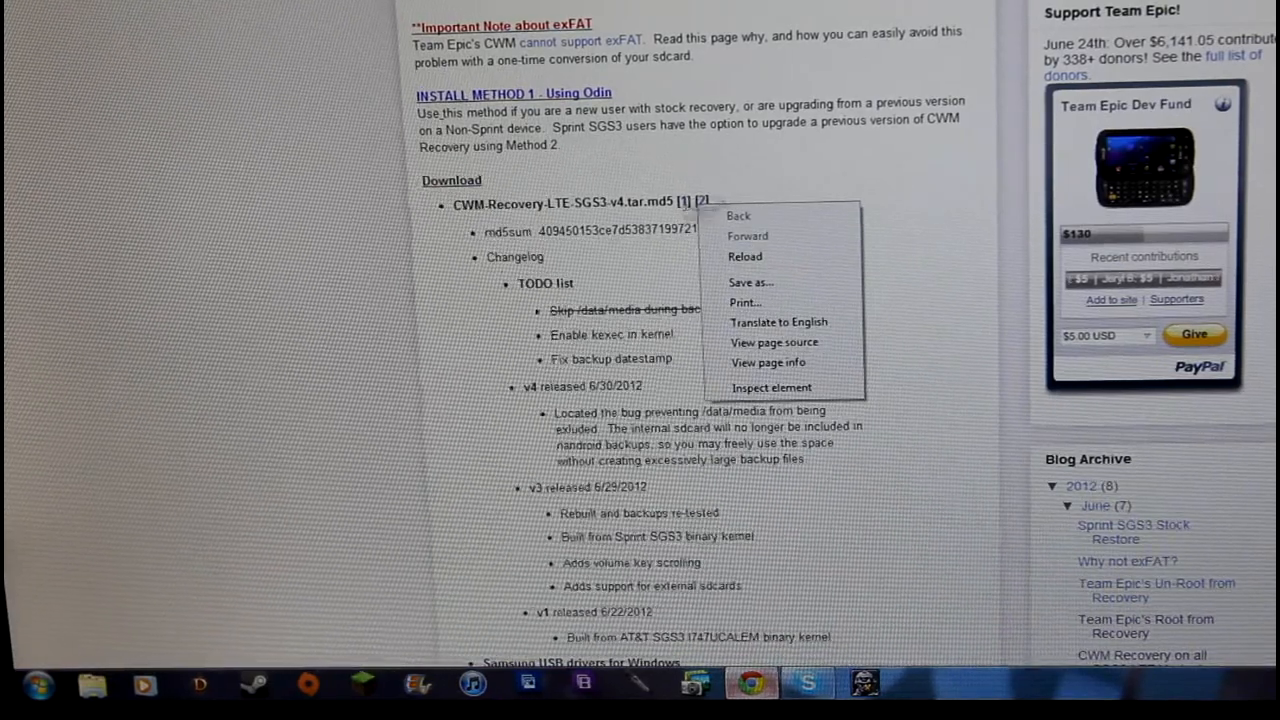
{"action": "left_click", "coordinate": [750, 282]}
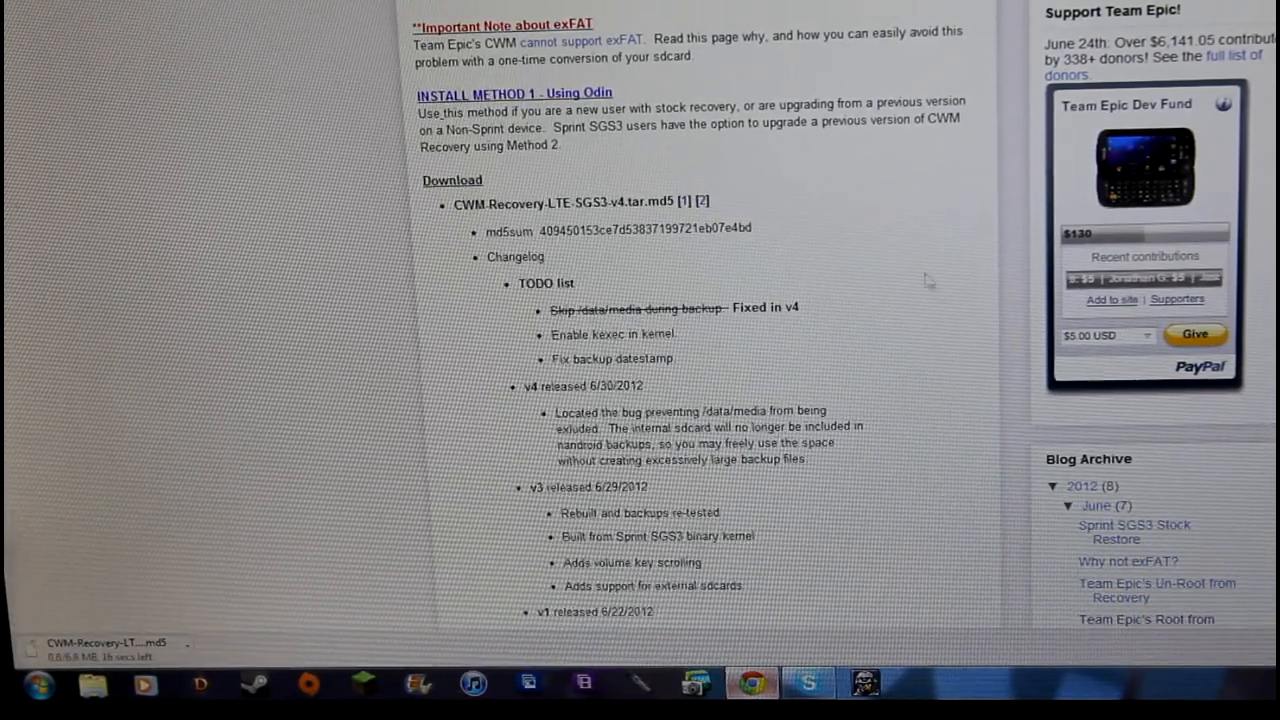
Download the Sprint_L710 Samsung USB driver installer and the Odin v3.04 zip.
{"action": "scroll", "scroll_direction": "down", "scroll_amount": 3}
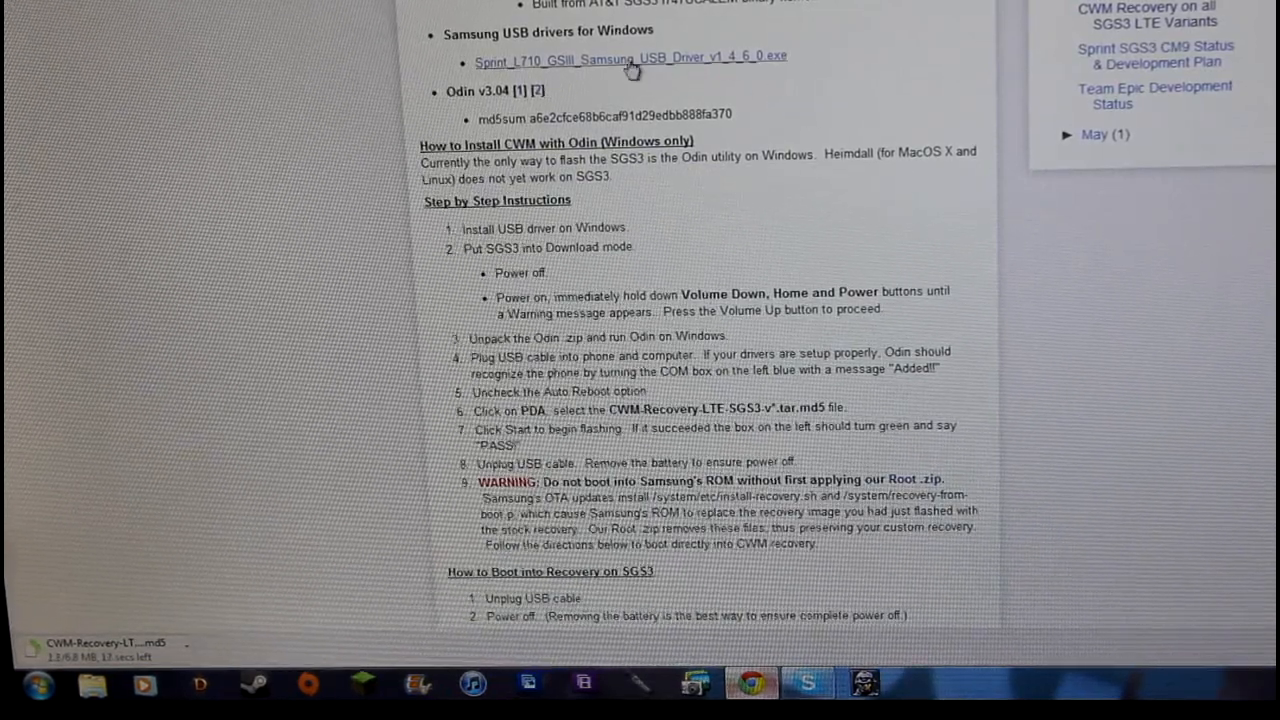
{"action": "mouse_move", "coordinate": [630, 57]}
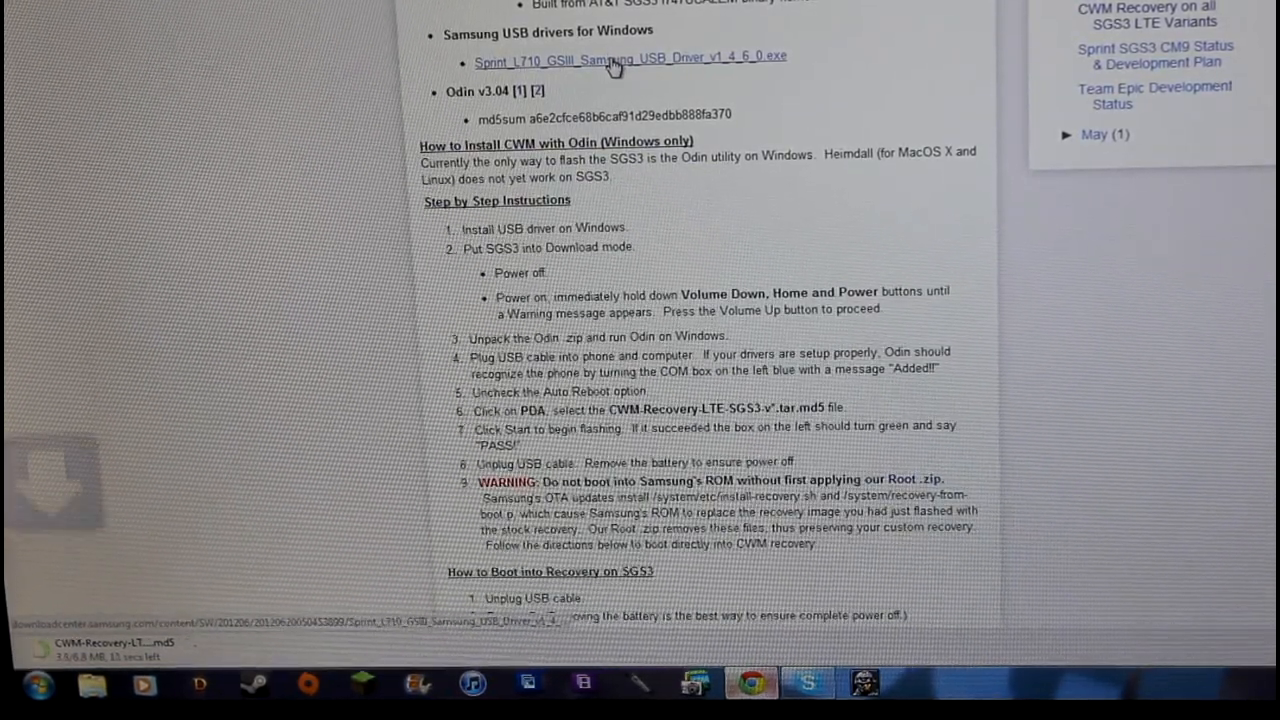
{"action": "left_click", "coordinate": [630, 58]}
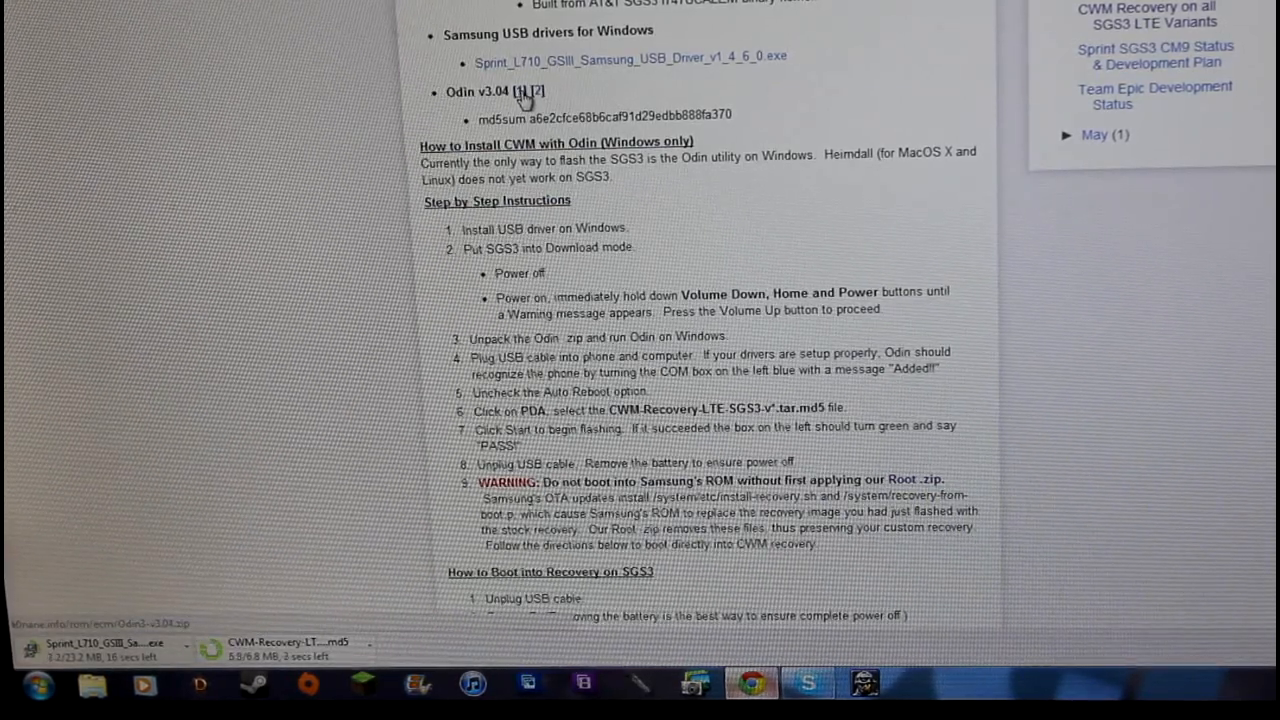
{"action": "scroll", "scroll_direction": "down", "scroll_amount": 3}
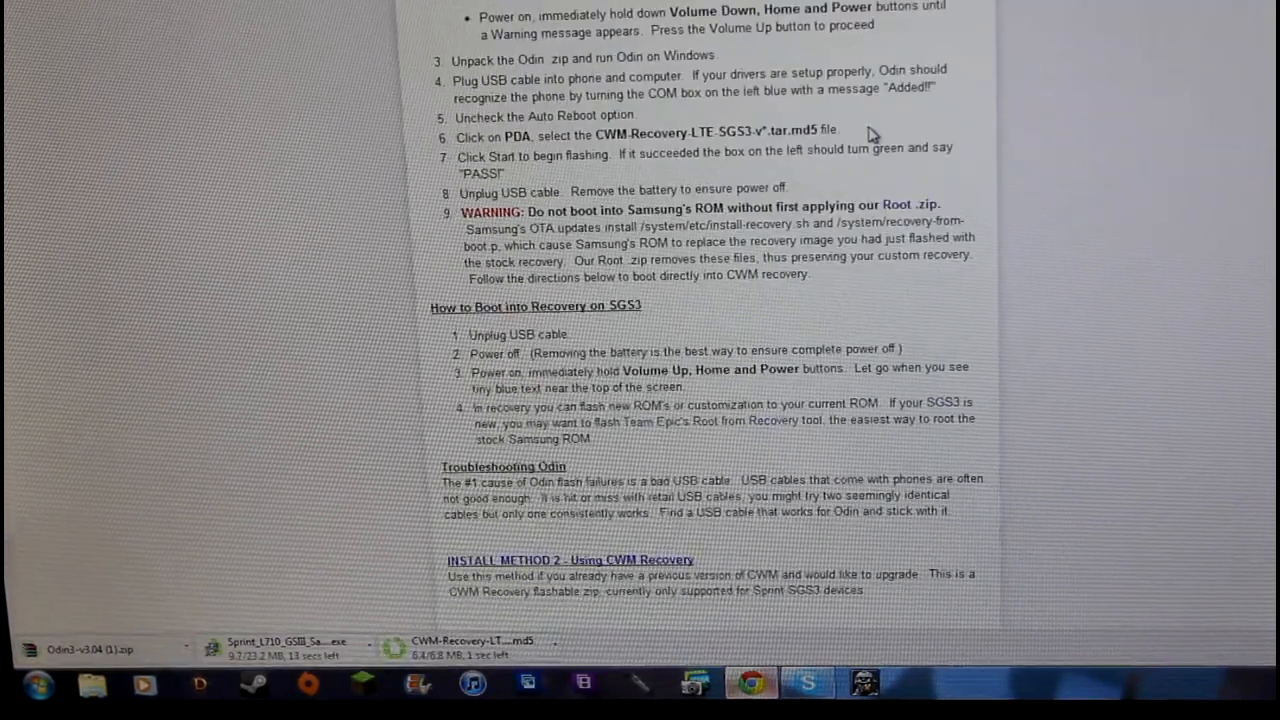
{"action": "scroll", "scroll_direction": "up", "scroll_amount": 3}
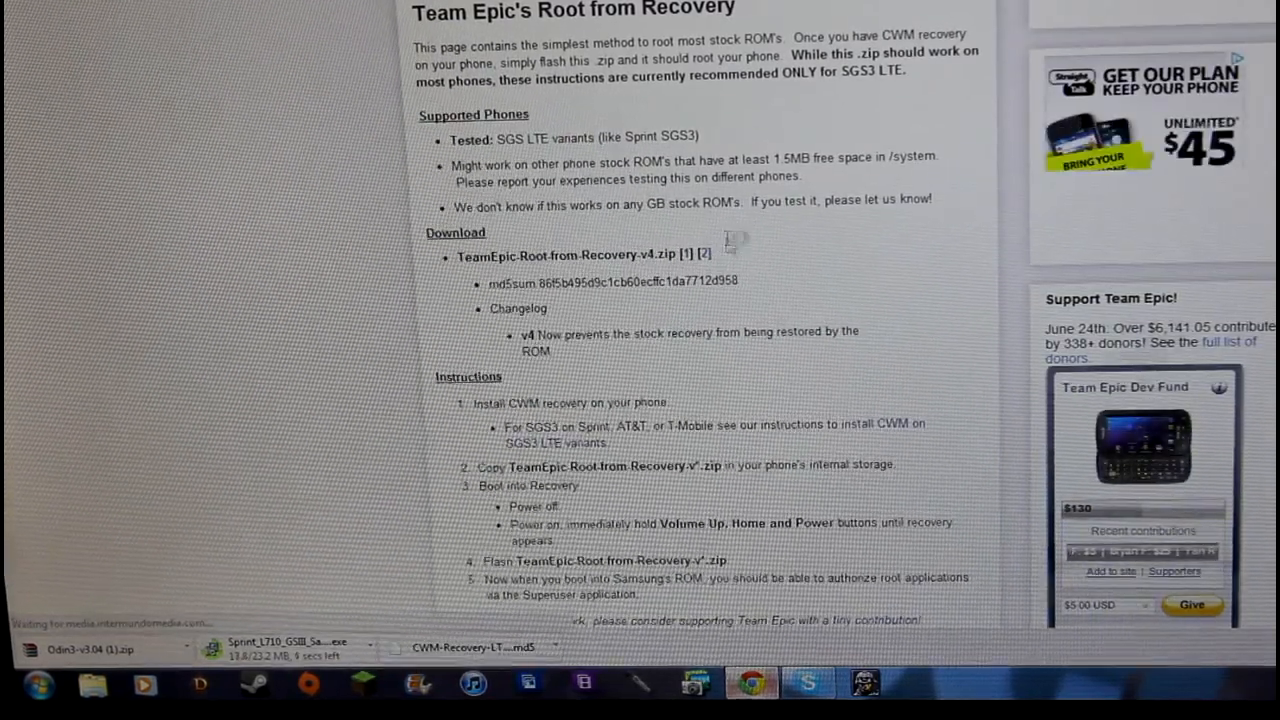
Scroll the Team Epic page toward the Root from Recovery v4 zip download.
{"action": "scroll", "scroll_direction": "down", "scroll_amount": 3}
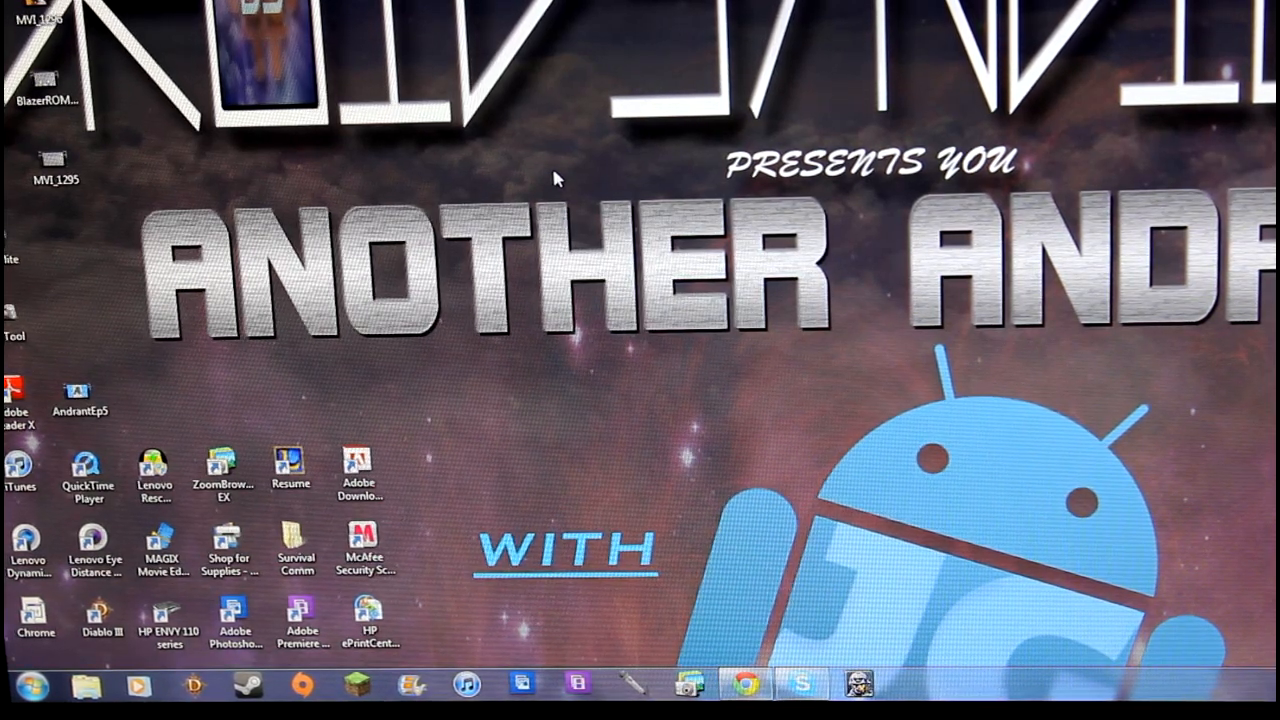
Add a new folder to the Windows desktop through the right-click New menu.
{"action": "right_click", "coordinate": [557, 178]}
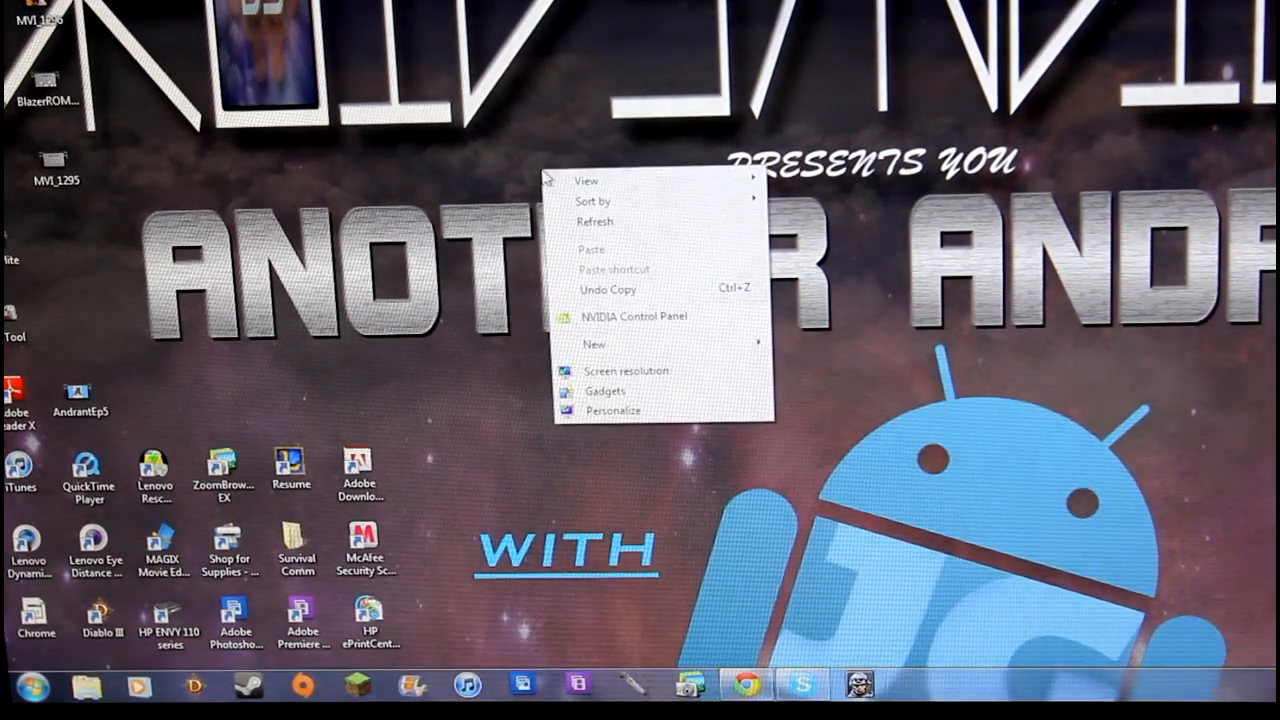
{"action": "left_click", "coordinate": [593, 344]}
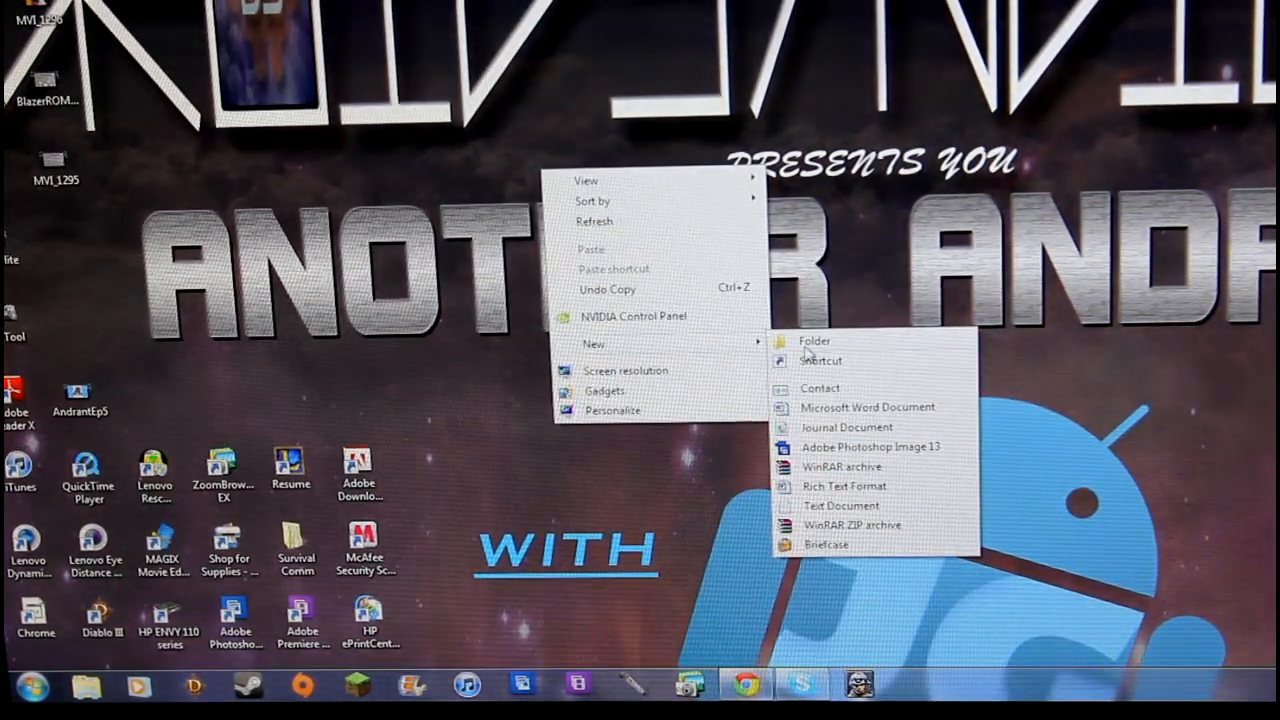
{"action": "left_click", "coordinate": [814, 340]}
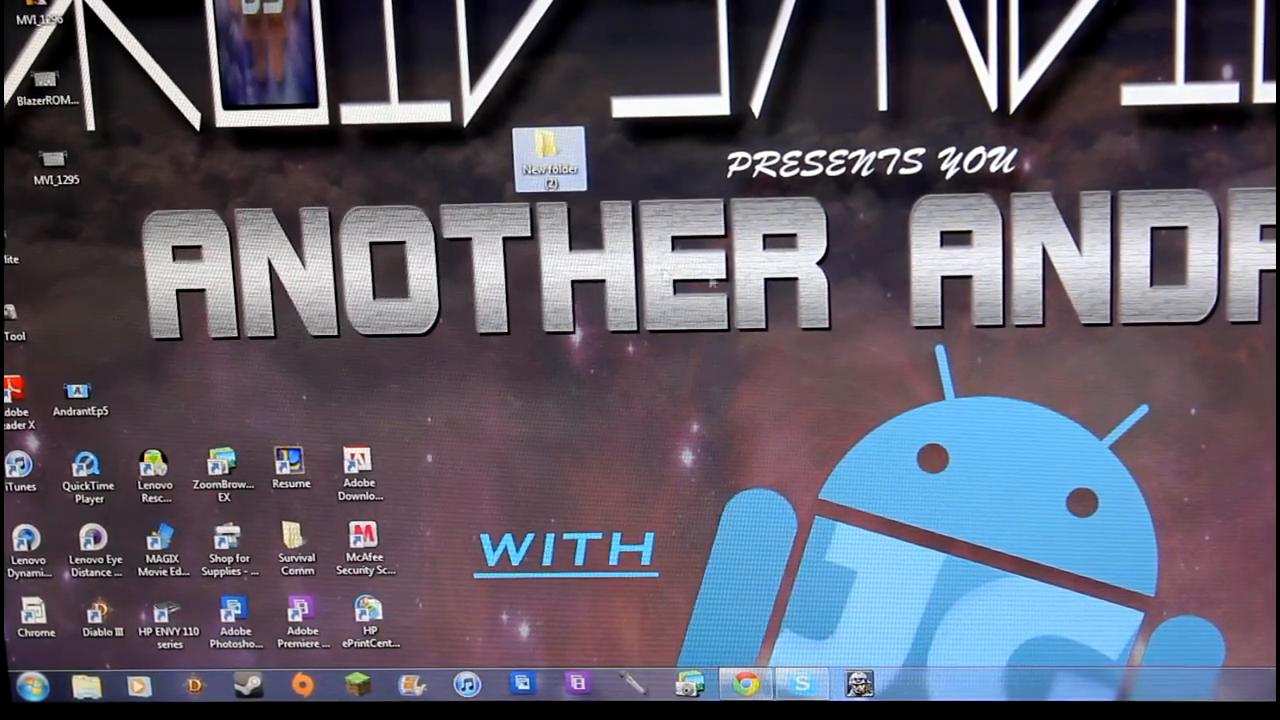
{"action": "mouse_move", "coordinate": [549, 160]}
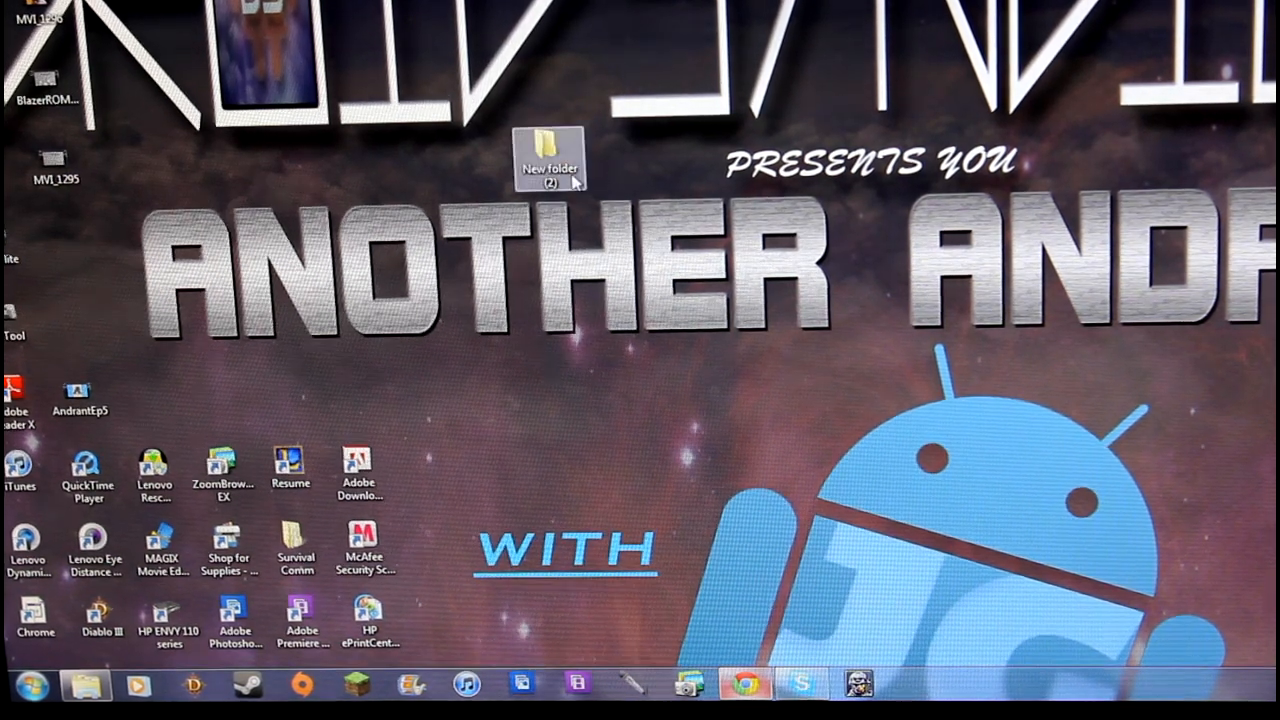
Open New folder (2) and launch the Odin3-v3.04 (1) zip archive.
{"action": "double_click", "coordinate": [550, 160]}
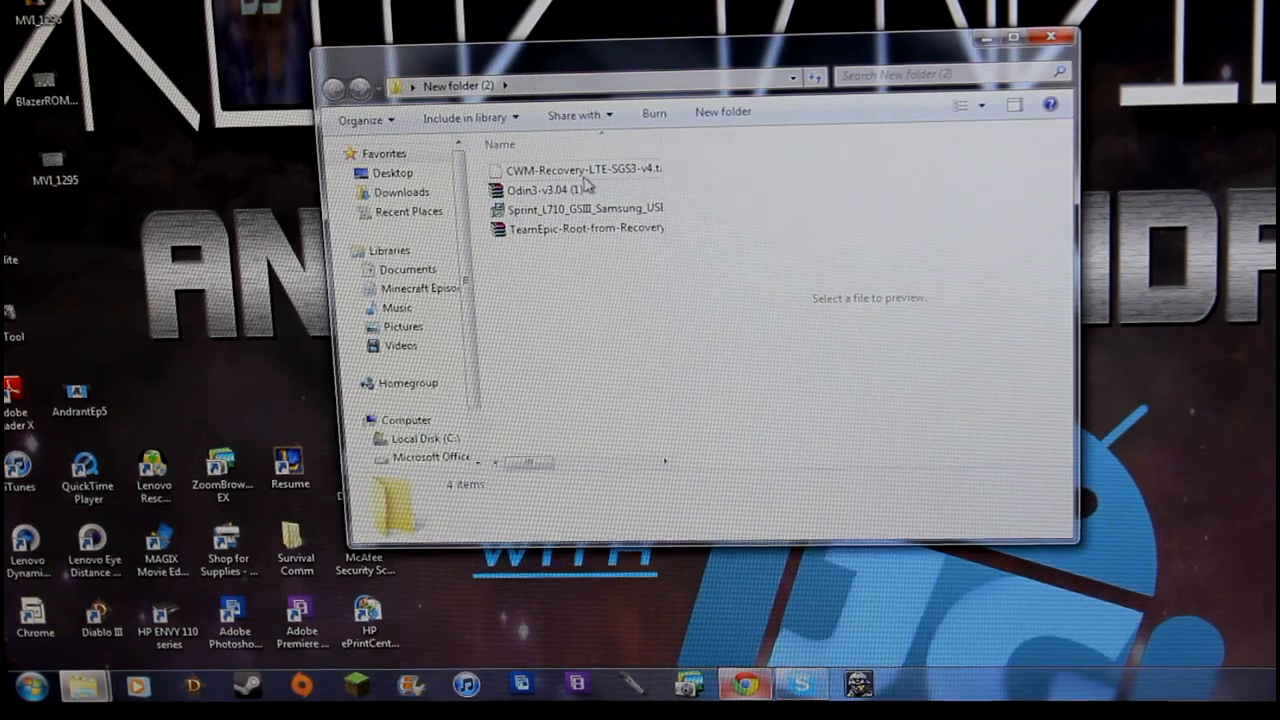
{"action": "double_click", "coordinate": [535, 190]}
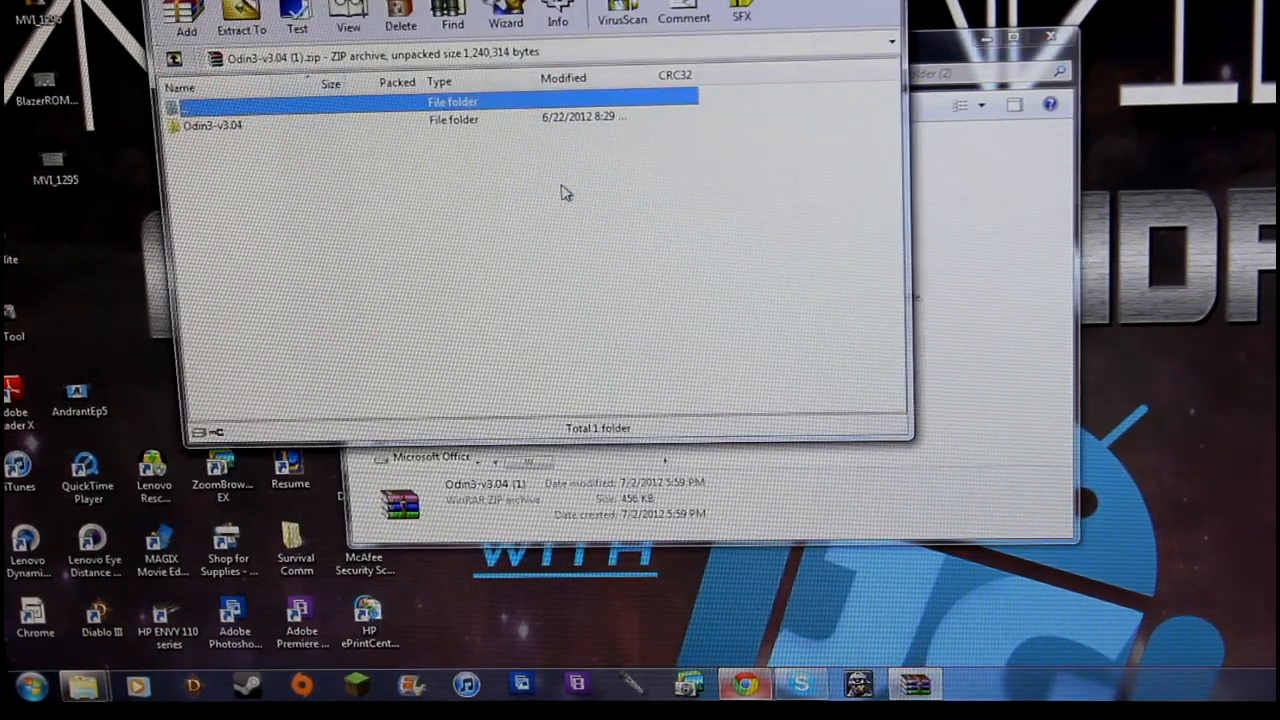
Enter the archive's Odin3-v3.04 folder and close the WinRAR license reminder.
{"action": "double_click", "coordinate": [211, 125]}
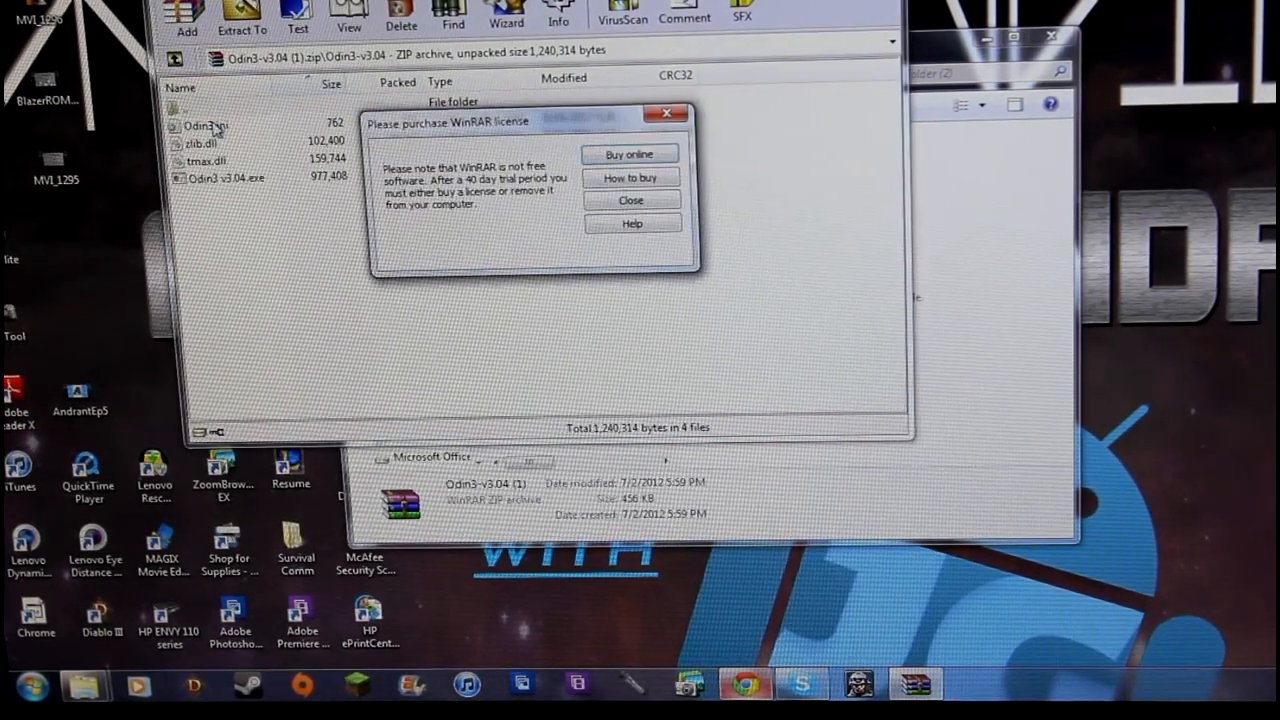
{"action": "left_click", "coordinate": [630, 199]}
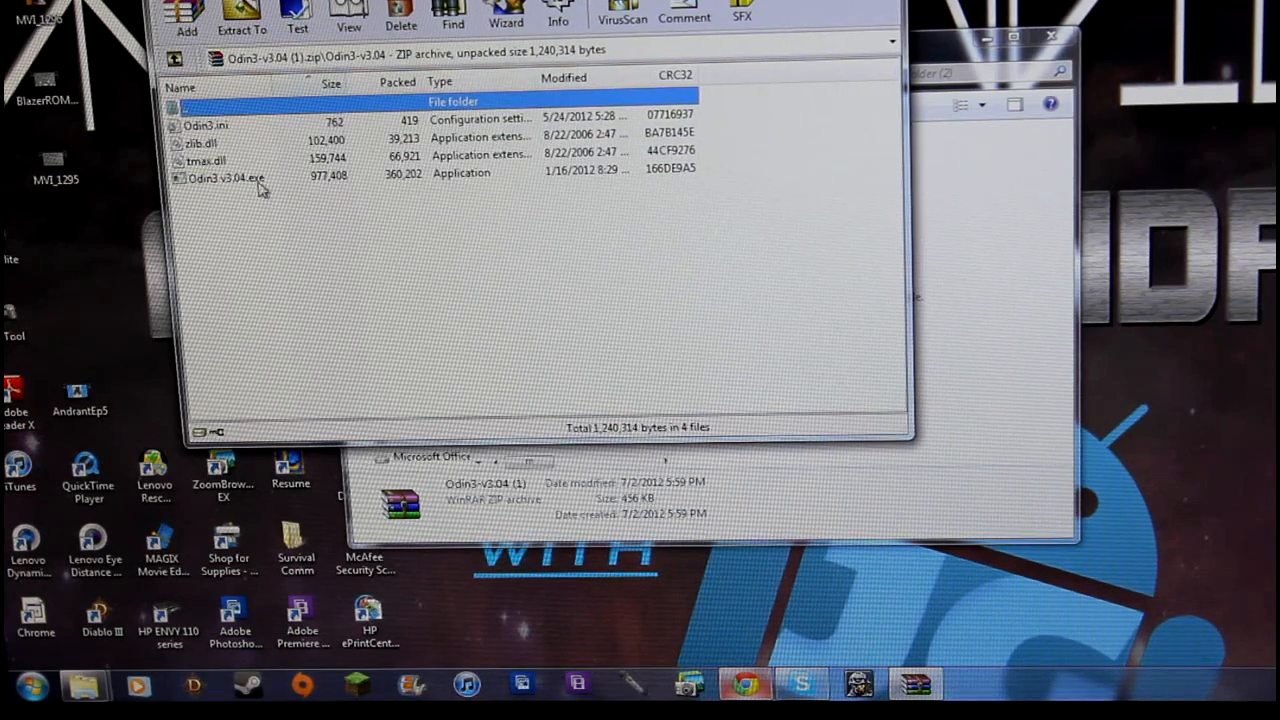